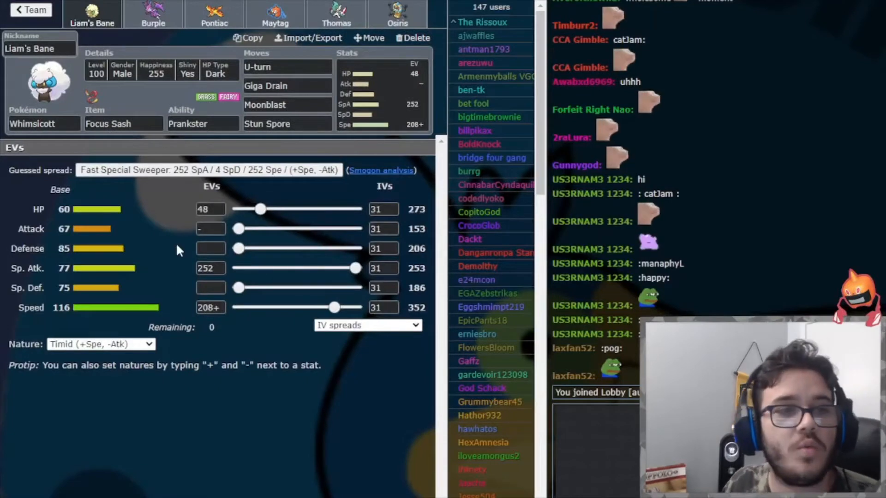
pyautogui.moveTo(155, 226)
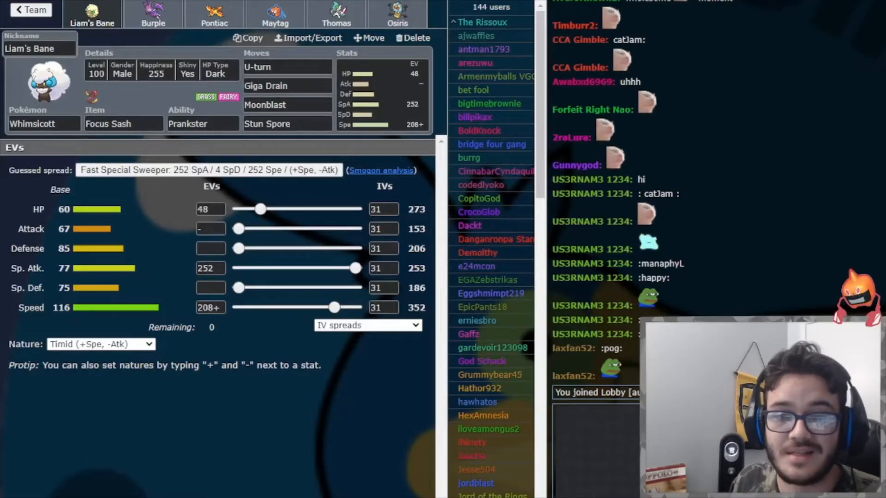
# - Switch from Whimsicott's set to Naganadel (Burple) with Expert Belt, Beast Boost and Timid spread
pyautogui.click(153, 14)
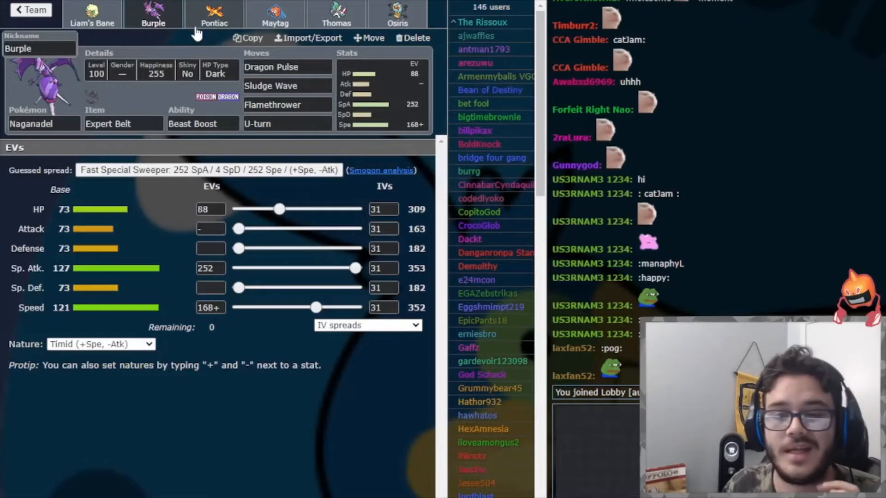
# - Review Pontiac (Moltres), Maytag (Rotom-Wash), then Thomas's Gallade-Mega with Galladite, Steadfast, Jolly
pyautogui.click(214, 14)
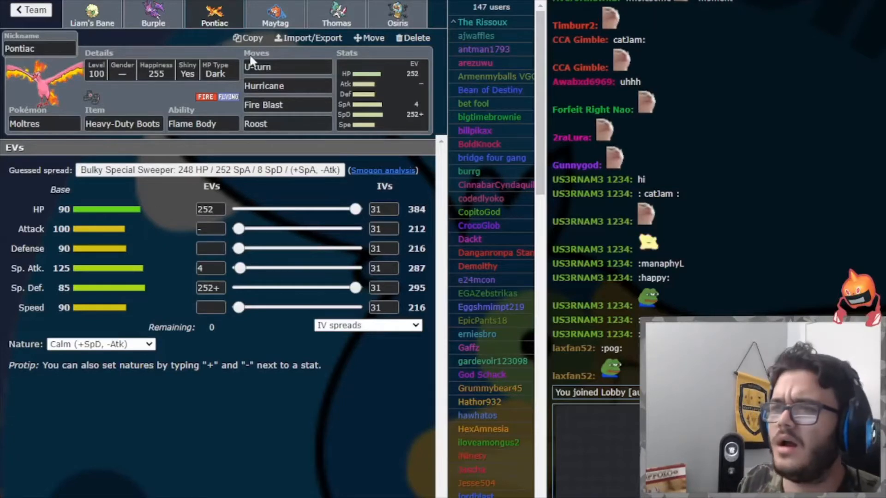
pyautogui.click(275, 14)
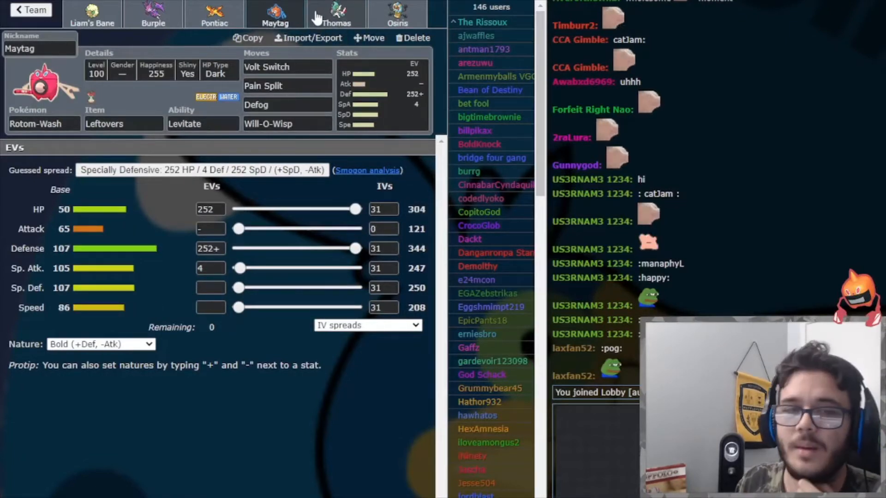
pyautogui.click(334, 16)
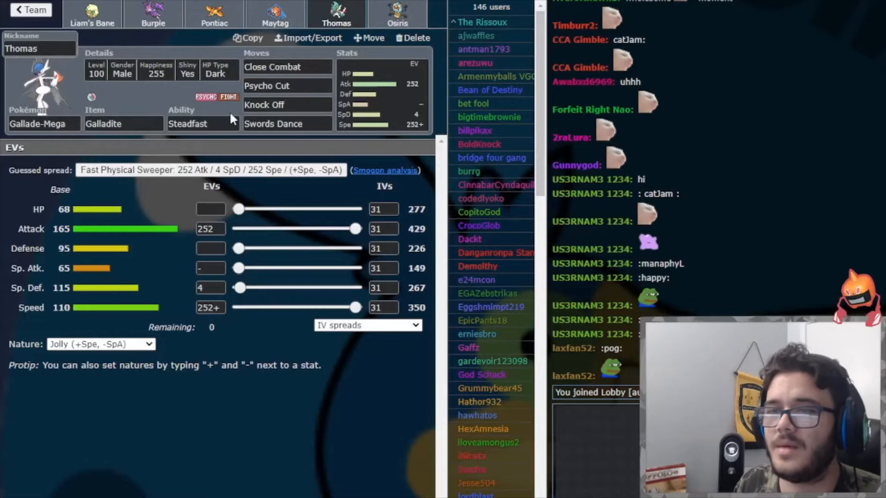
pyautogui.moveTo(165, 271)
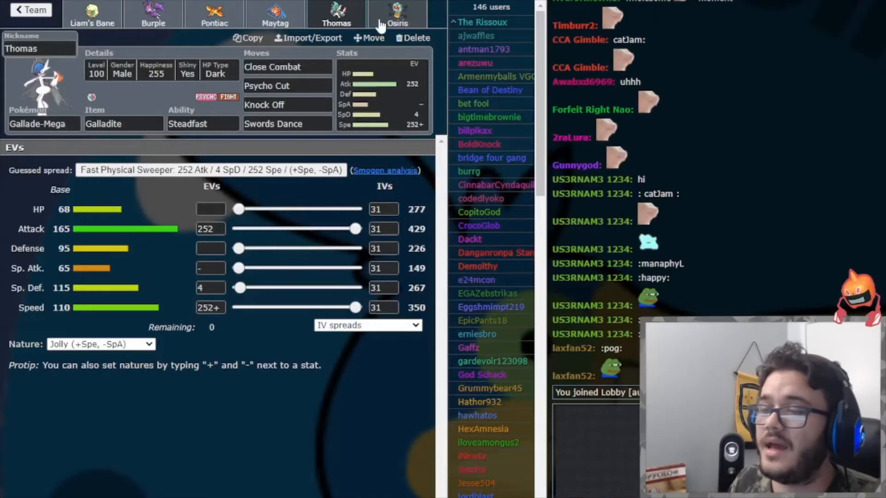
pyautogui.click(397, 15)
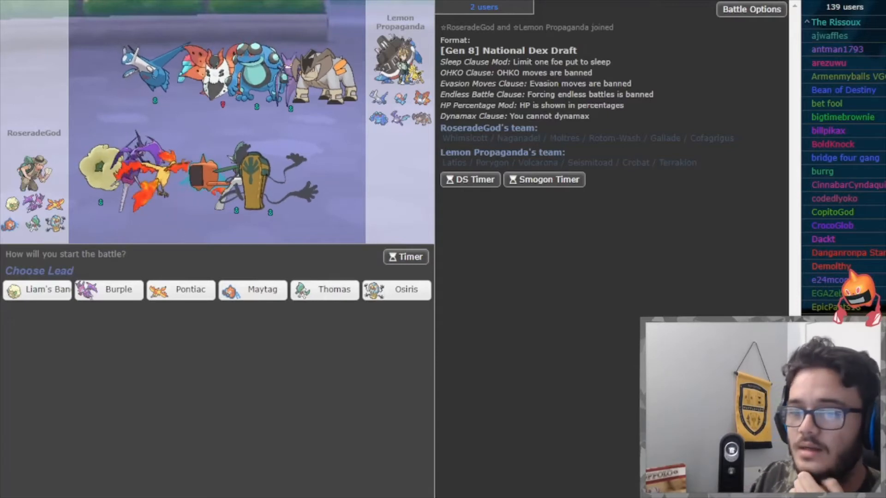
pyautogui.moveTo(36, 289)
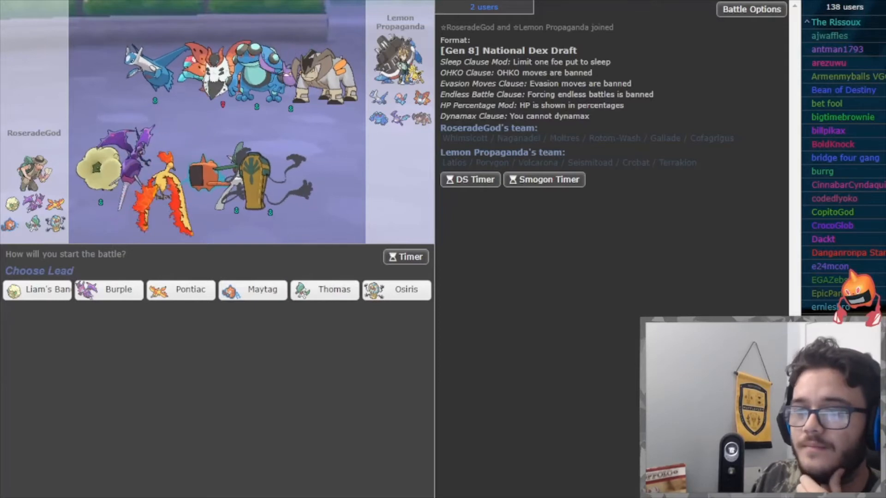
# - Choose Liam's Bane (Whimsicott) as the lead Pokémon at team preview
pyautogui.click(36, 290)
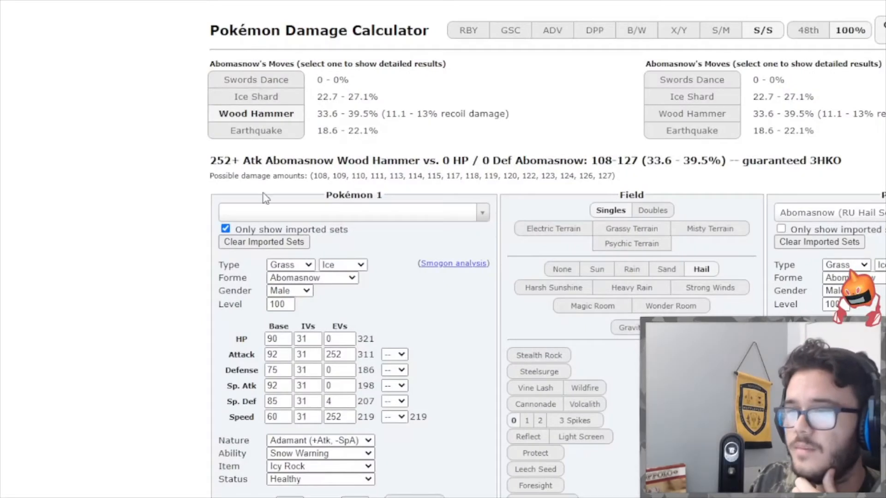
# - Search the Pokémon 2 selector for 'cr' to find Crobat as Whimsicott's opponent
pyautogui.click(353, 212)
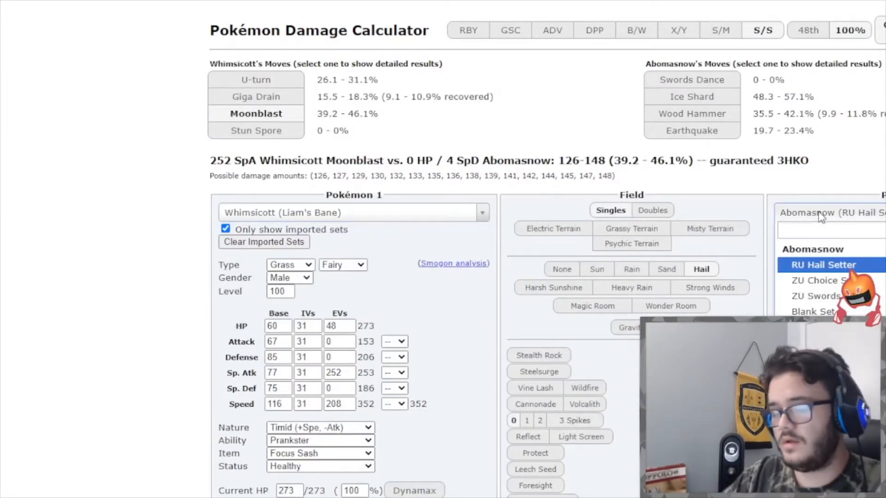
pyautogui.write('cr')
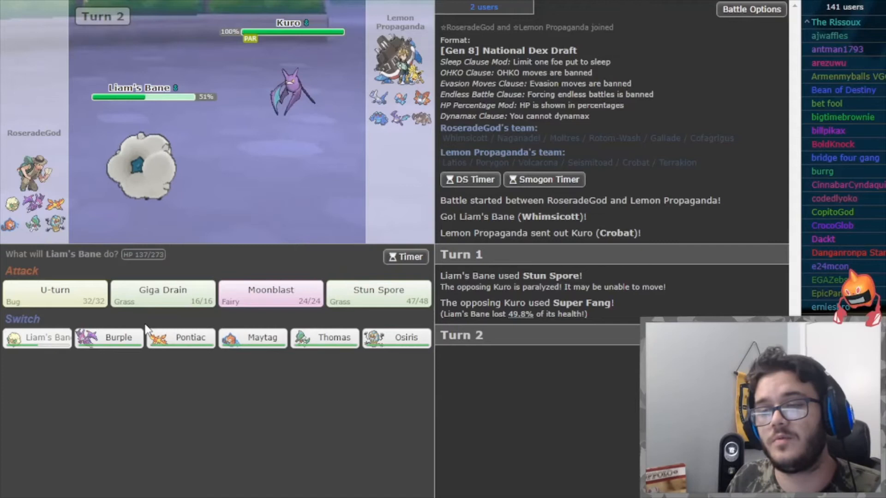
pyautogui.moveTo(181, 337)
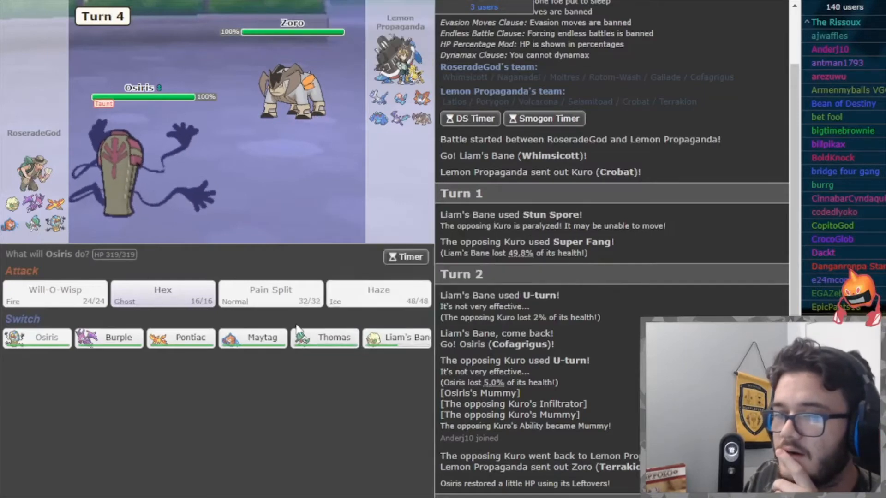
pyautogui.moveTo(253, 338)
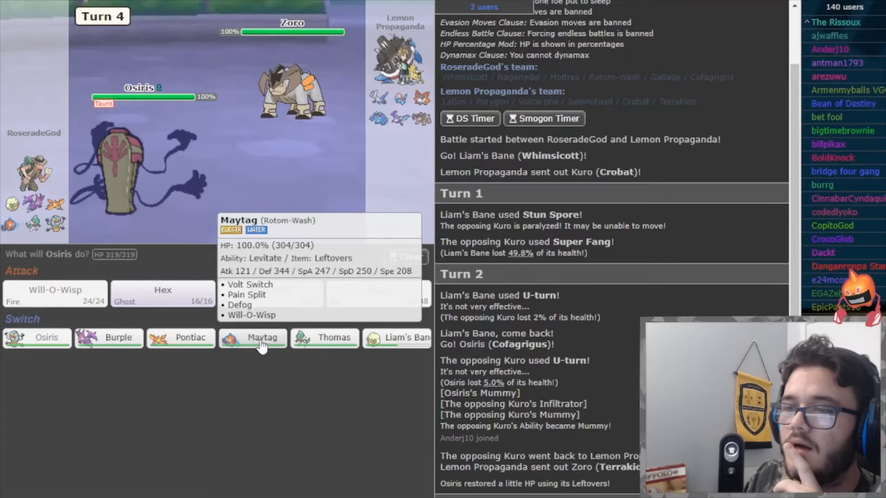
# - Switch Osiris out for Maytag, then have Maytag use Will-O-Wisp against Terrakion
pyautogui.click(252, 337)
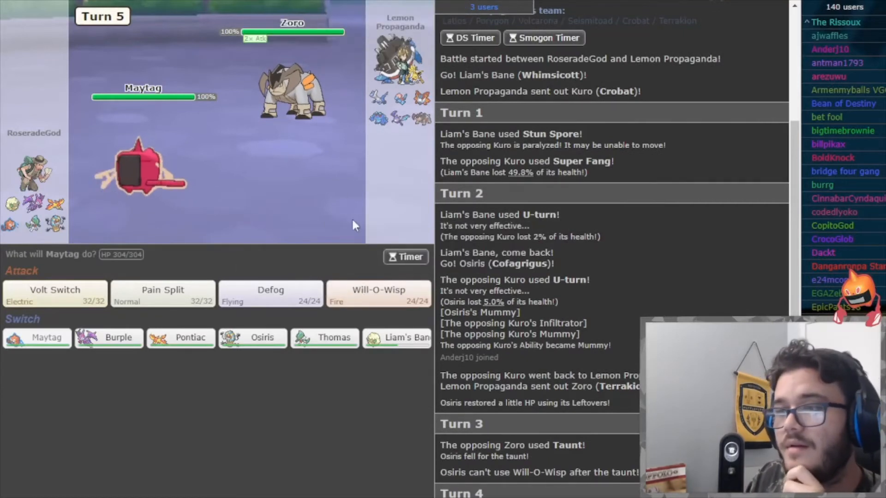
pyautogui.click(377, 294)
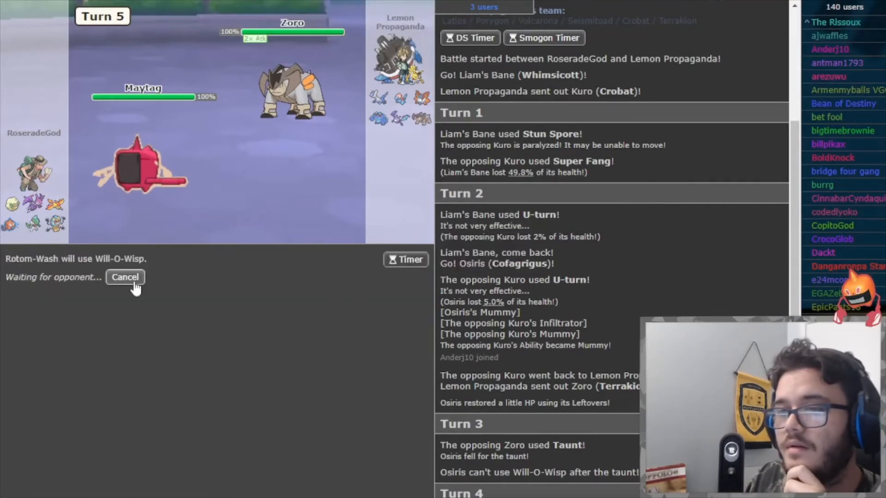
pyautogui.moveTo(292, 90)
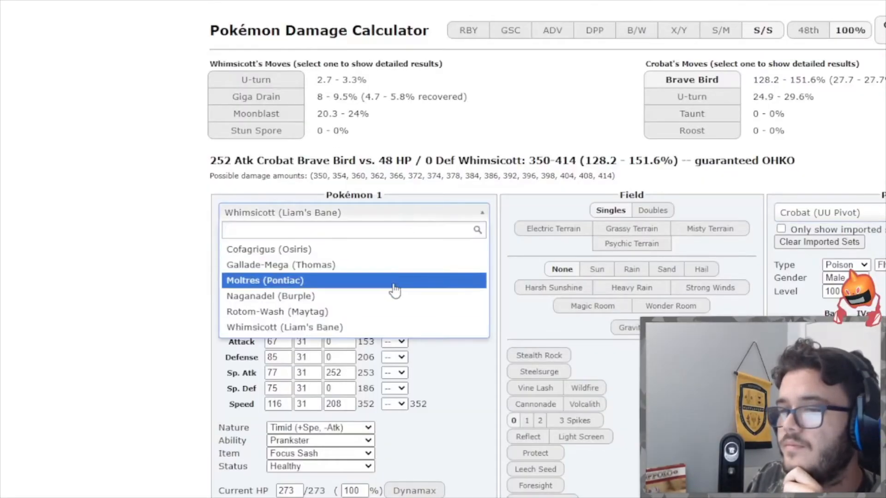
# - Load Rotom-Wash (Maytag) as attacker and search 'terr' for Terrakion as the defender
pyautogui.click(276, 311)
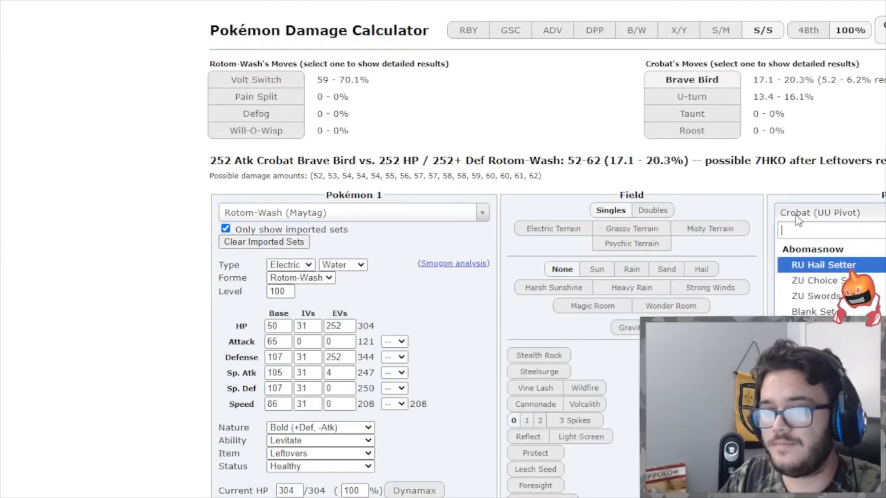
pyautogui.write('terr')
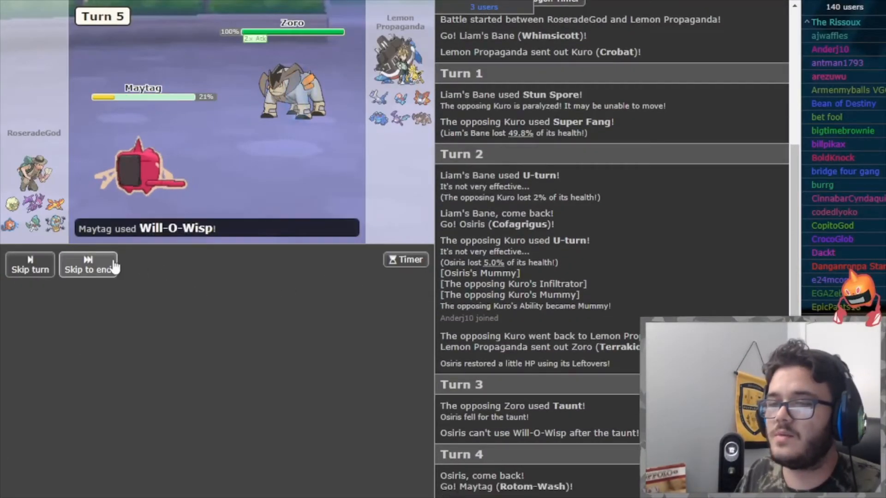
pyautogui.moveTo(316, 108)
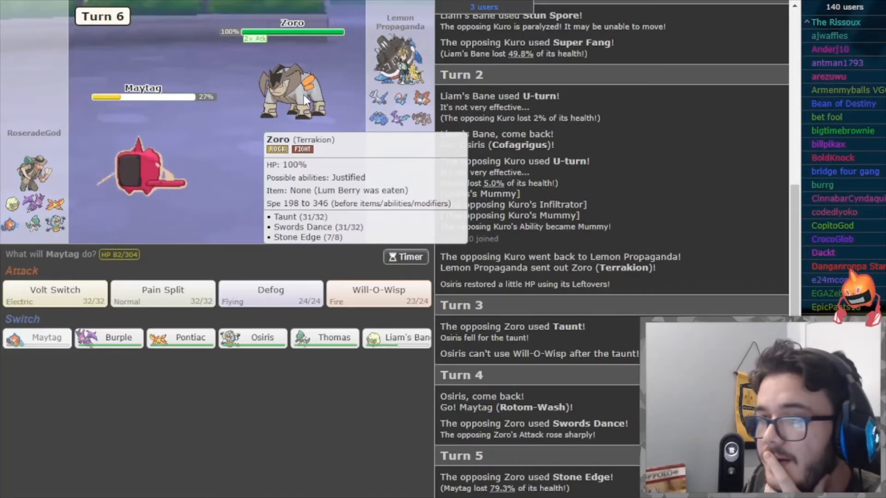
pyautogui.moveTo(380, 100)
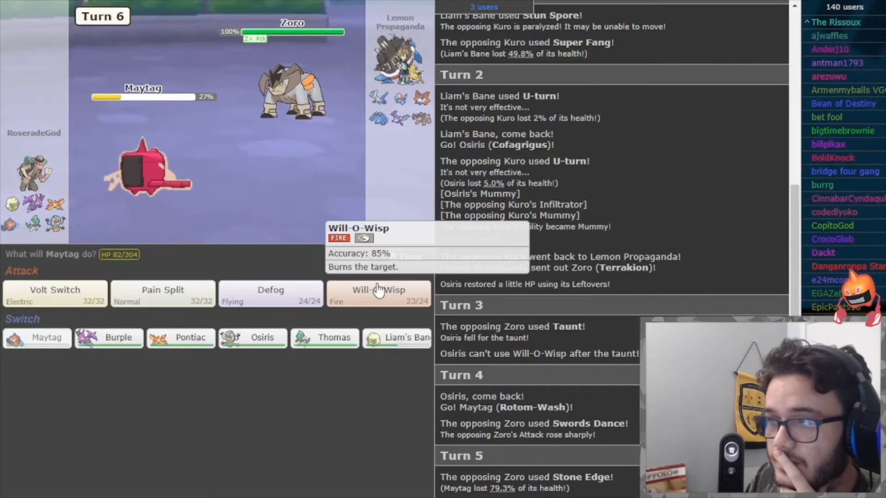
# - Choose Will-O-Wisp as Maytag's move for turn 6
pyautogui.click(378, 293)
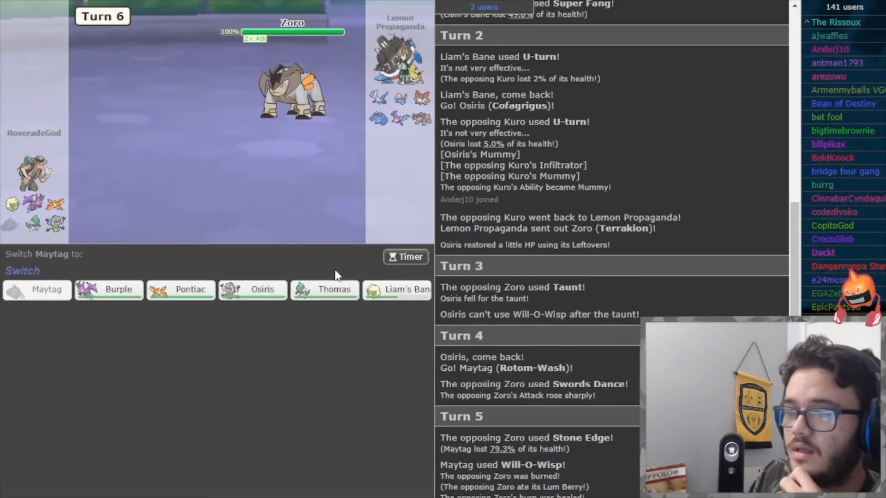
pyautogui.moveTo(324, 289)
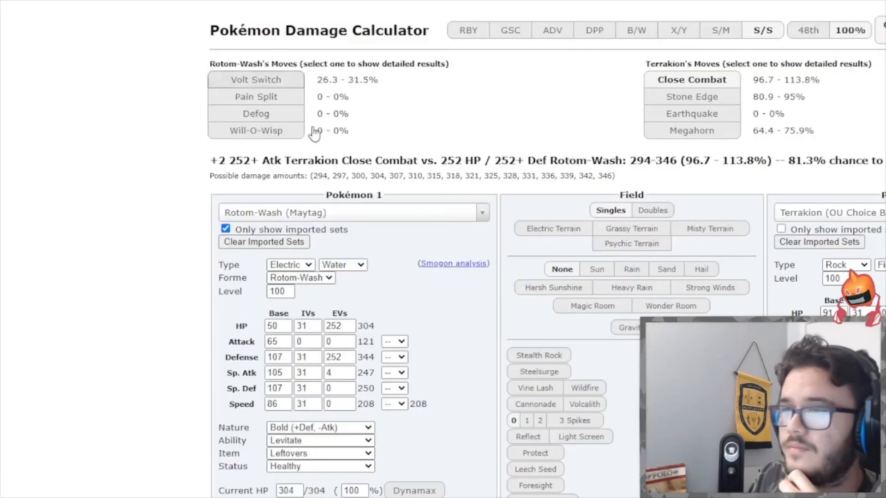
# - Load Thomas's Gallade-Mega from the imported sets, showing Close Combat as a guaranteed OHKO on Terrakion
pyautogui.click(350, 212)
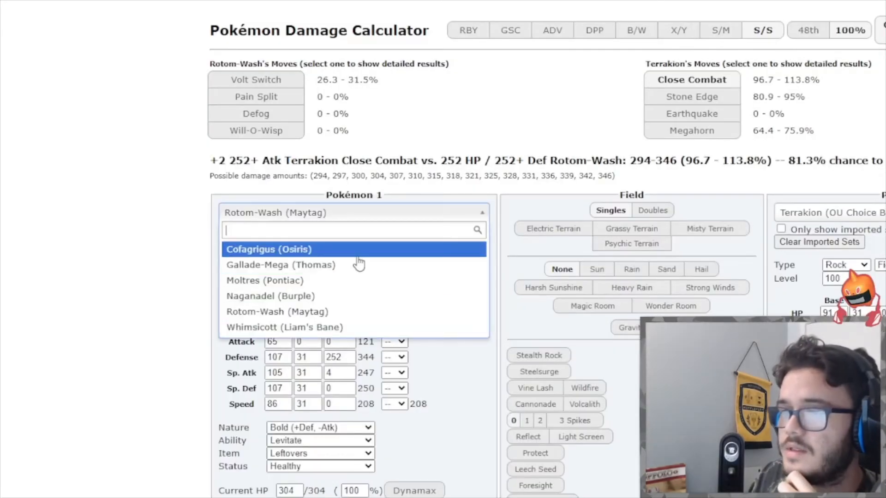
pyautogui.click(281, 264)
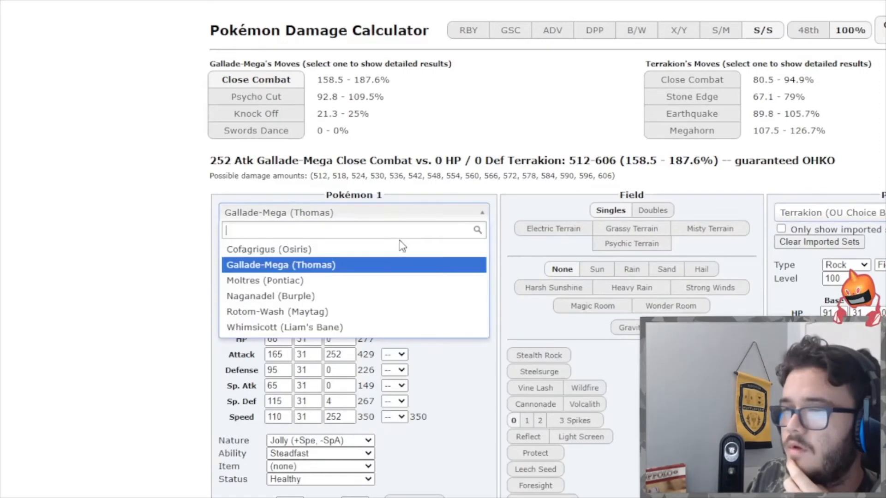
pyautogui.click(284, 327)
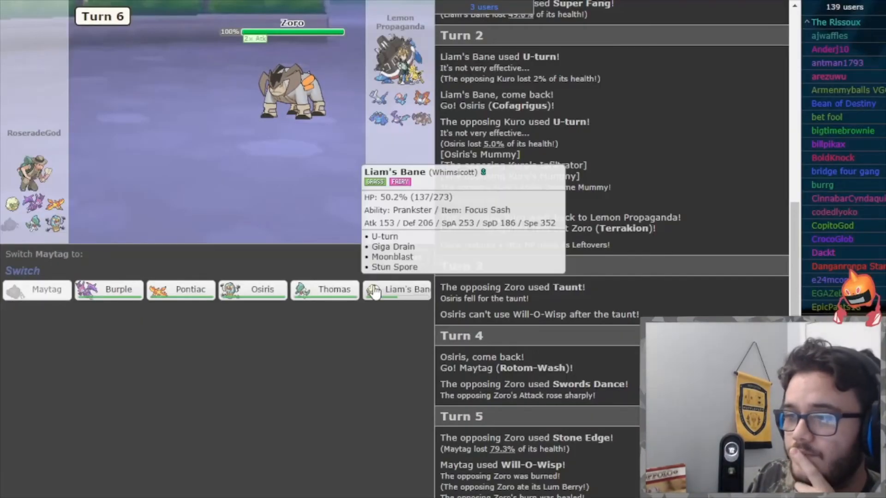
pyautogui.moveTo(380, 156)
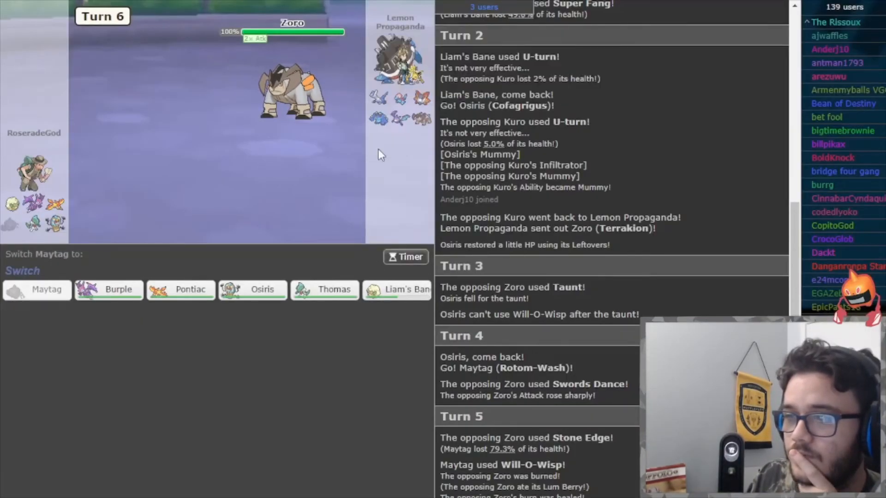
pyautogui.moveTo(325, 289)
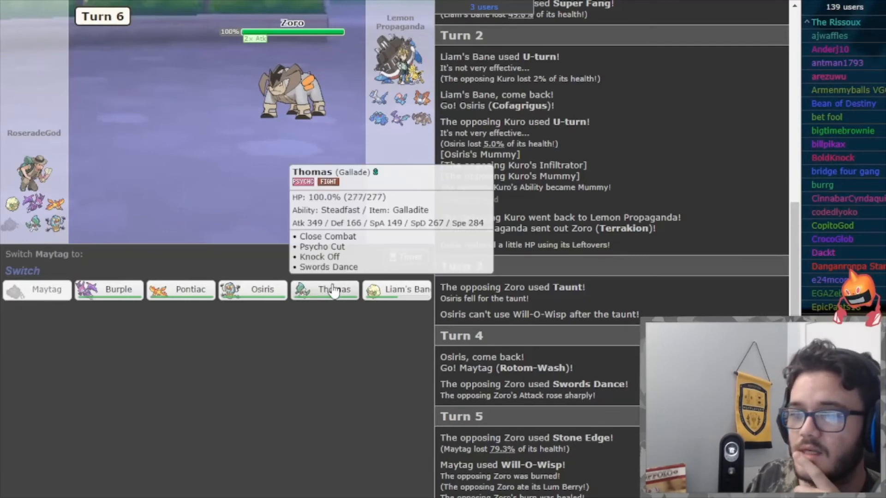
# - Send Thomas the Gallade in to replace the fainted Maytag against Terrakion
pyautogui.click(324, 289)
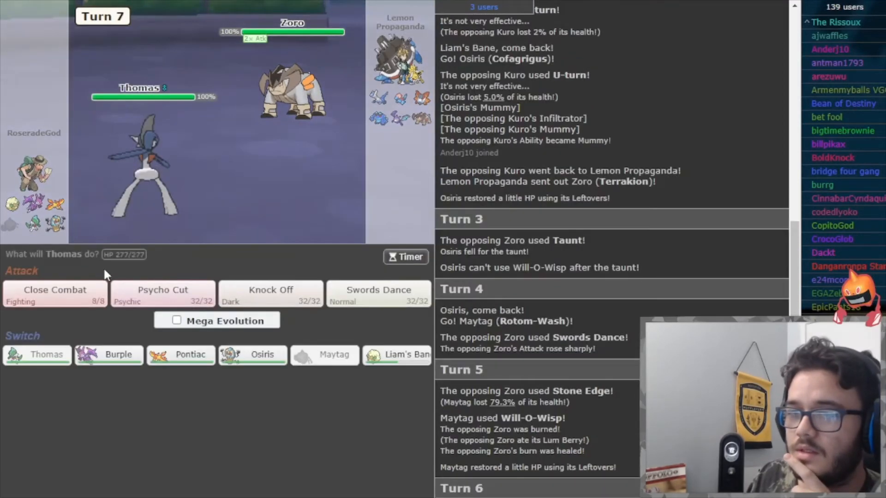
pyautogui.click(177, 320)
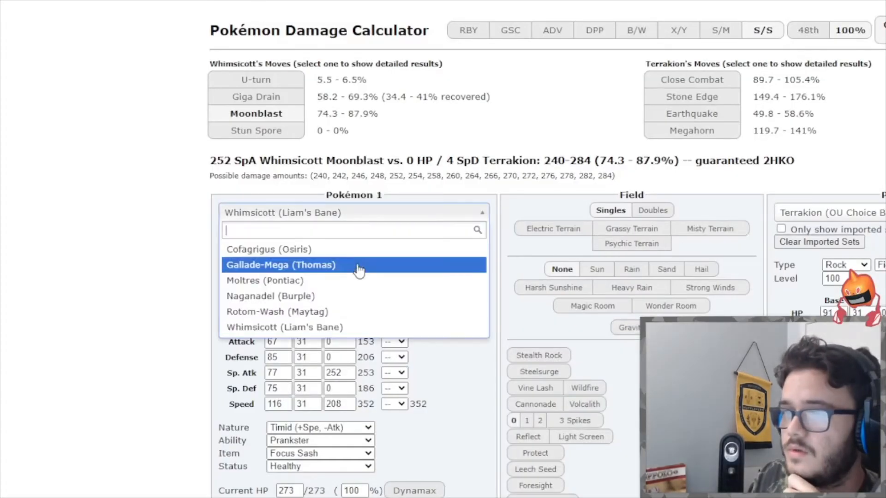
# - Load Gallade-Mega with a +2 Attack boost and search 'olc' for Volcarona as the defender
pyautogui.click(281, 264)
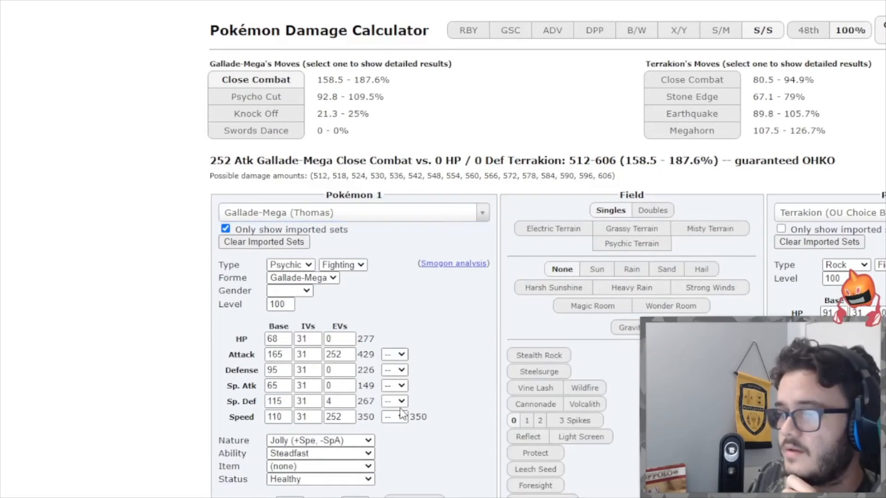
pyautogui.click(393, 355)
pyautogui.write('v')
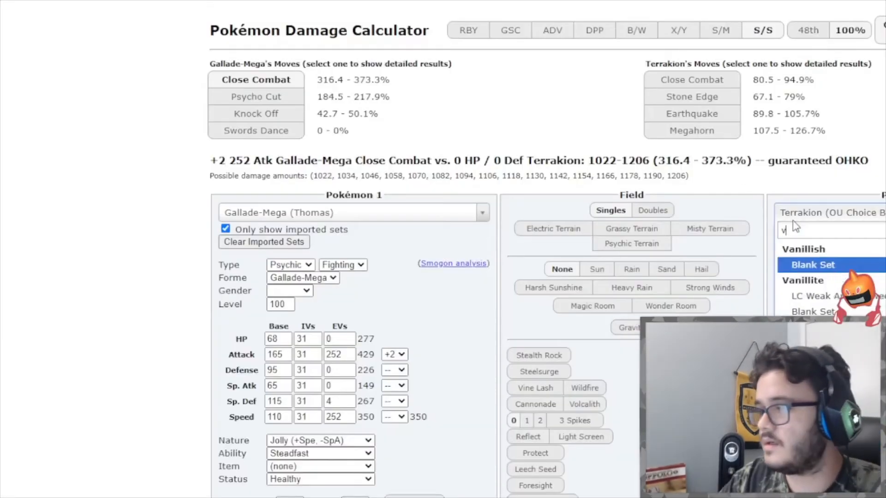
pyautogui.write('olc')
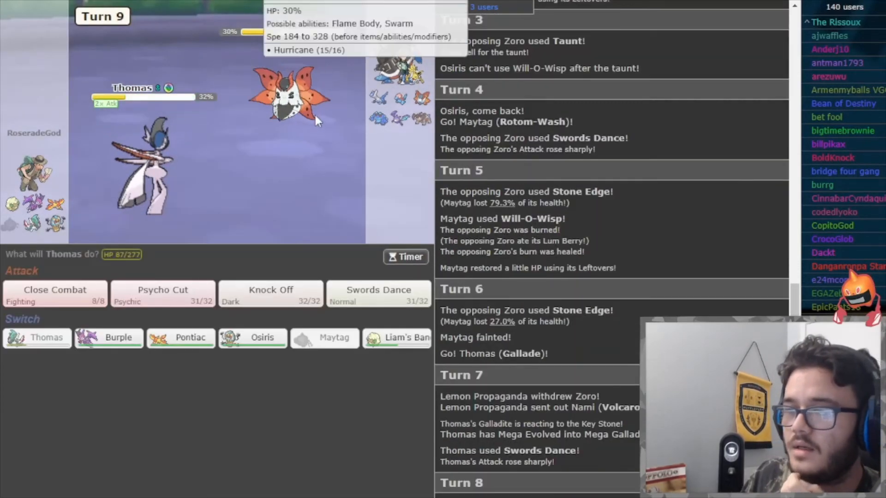
pyautogui.moveTo(171, 296)
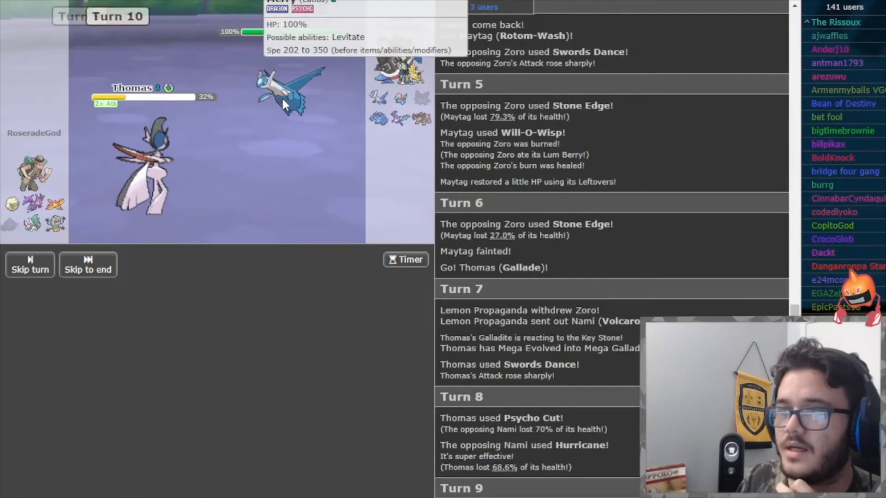
pyautogui.moveTo(270, 294)
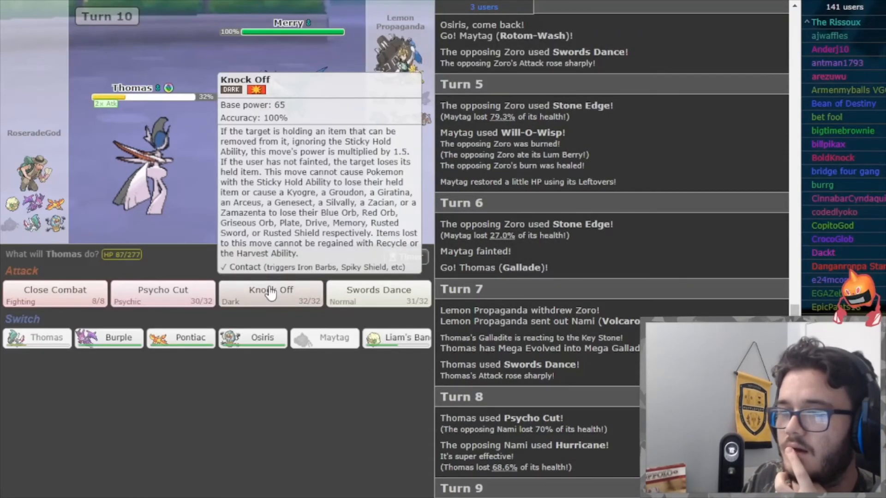
# - Use Knock Off against the incoming Latios on turn 10
pyautogui.click(271, 294)
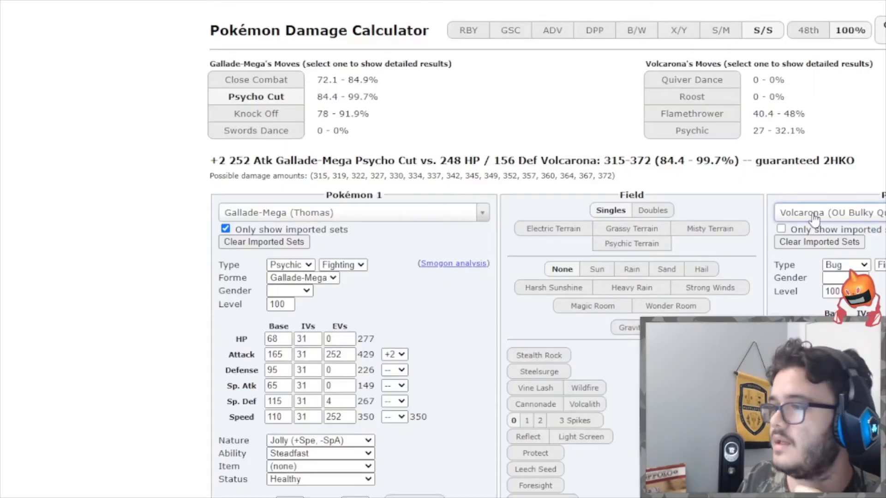
# - Search for Seismitoad as the next defender in the Pokémon 2 slot
pyautogui.write('seis')
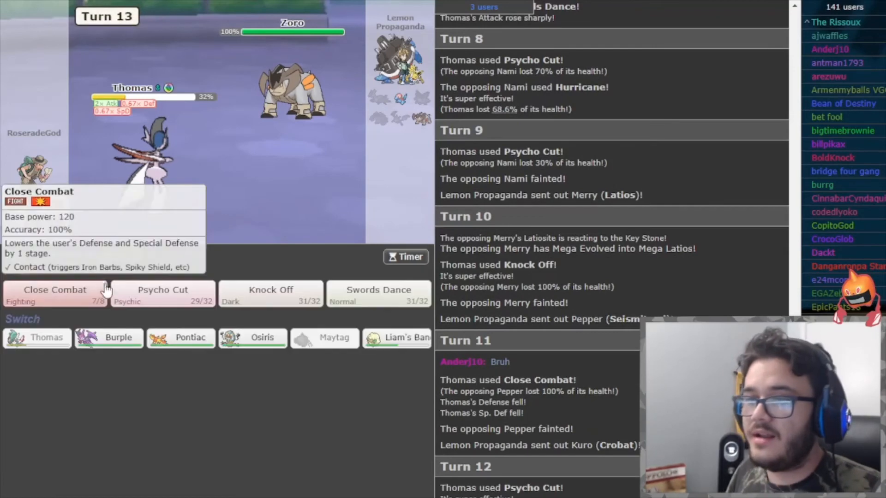
# - Knock out Terrakion with Close Combat on turn 13 and skip to the end of playback
pyautogui.click(55, 290)
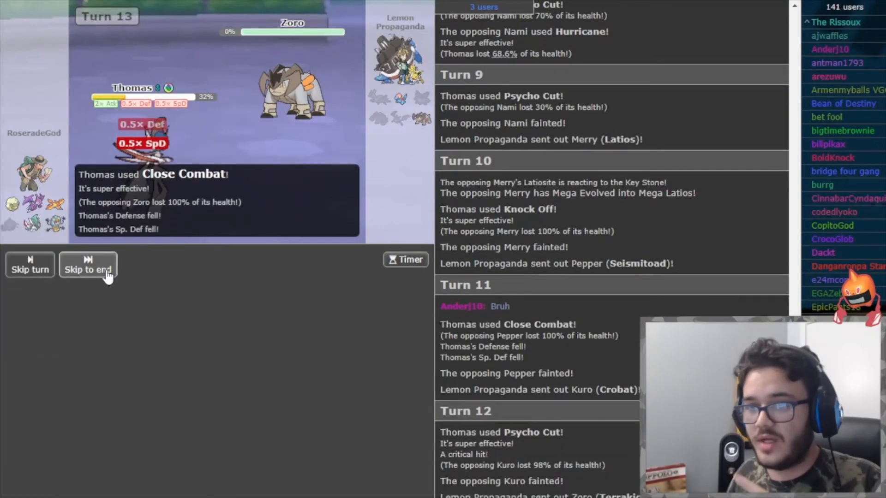
pyautogui.click(88, 269)
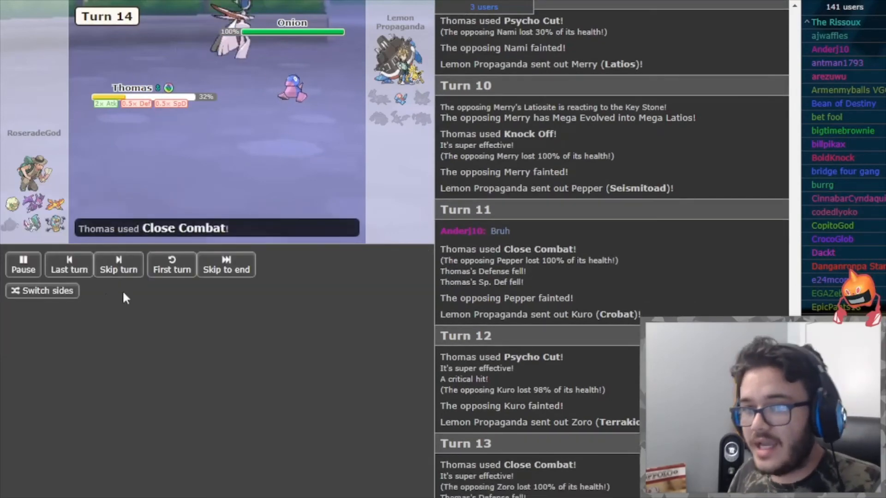